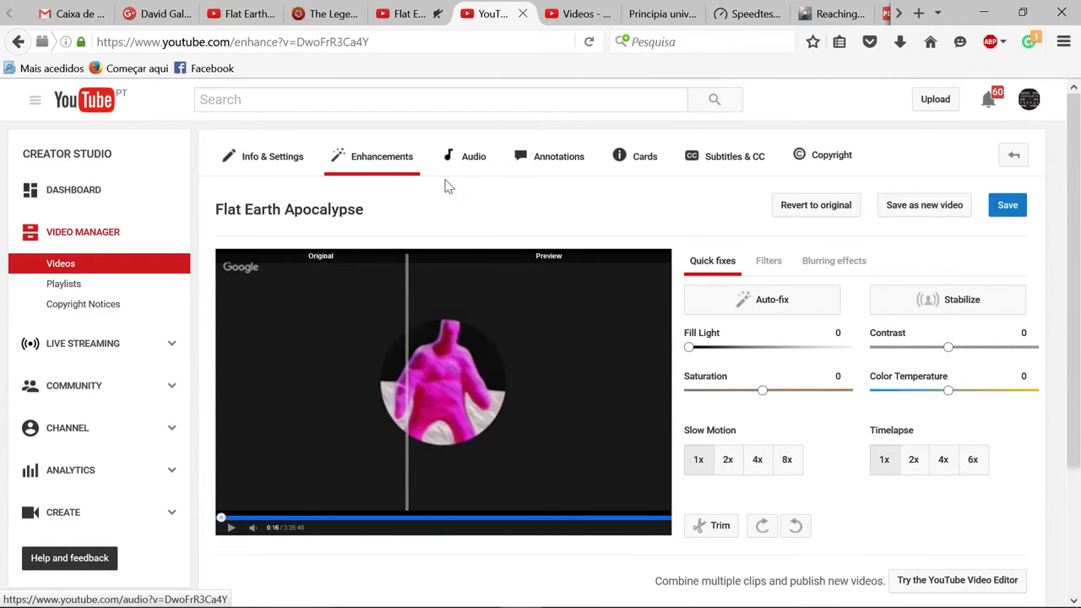
mouse_move(510, 199)
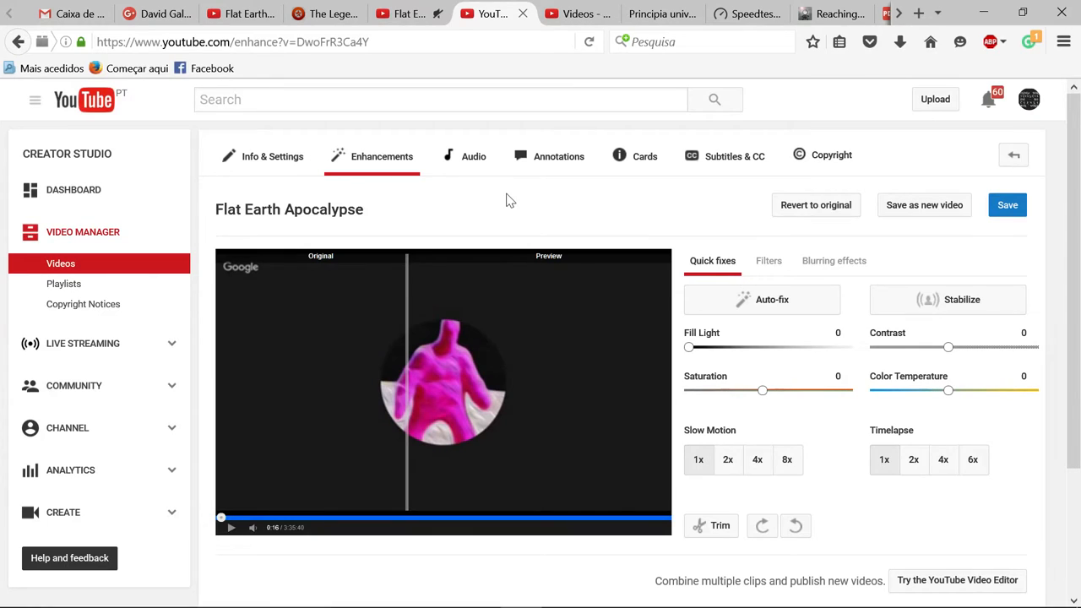
mouse_move(533, 199)
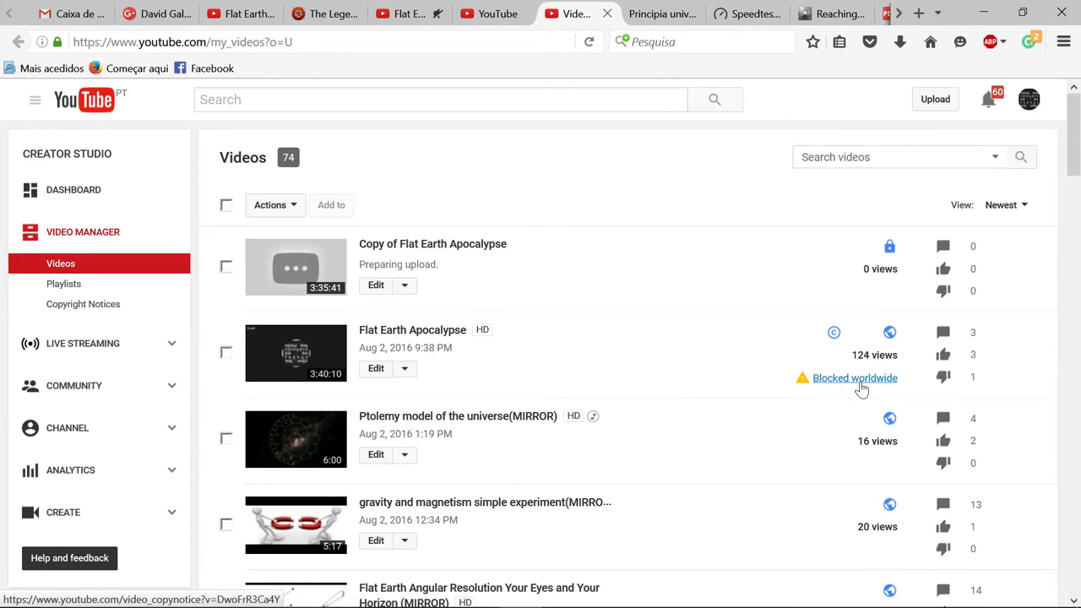
mouse_move(329, 390)
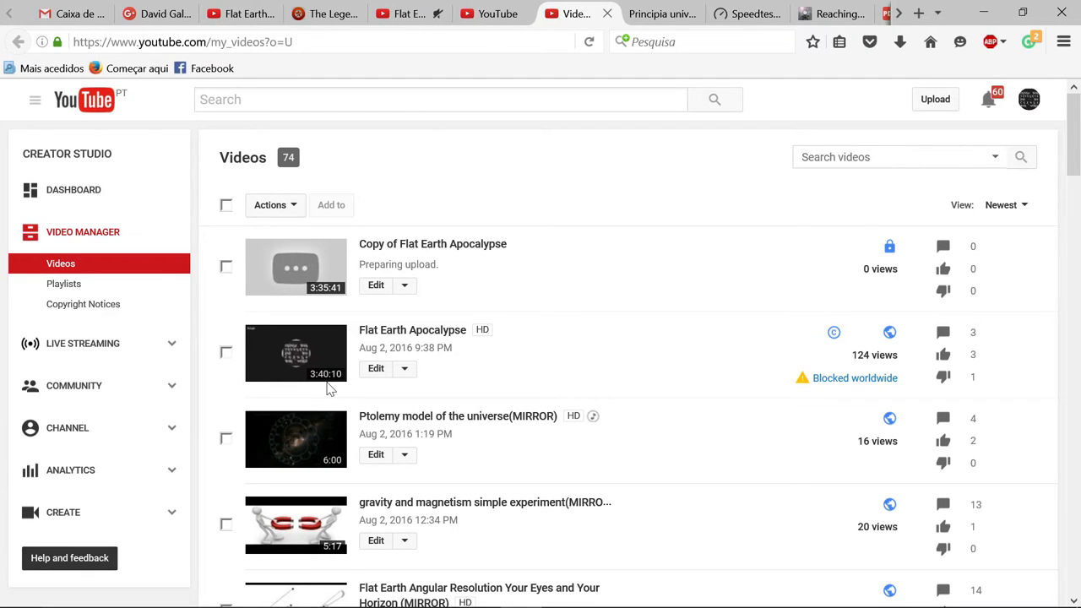
mouse_move(328, 390)
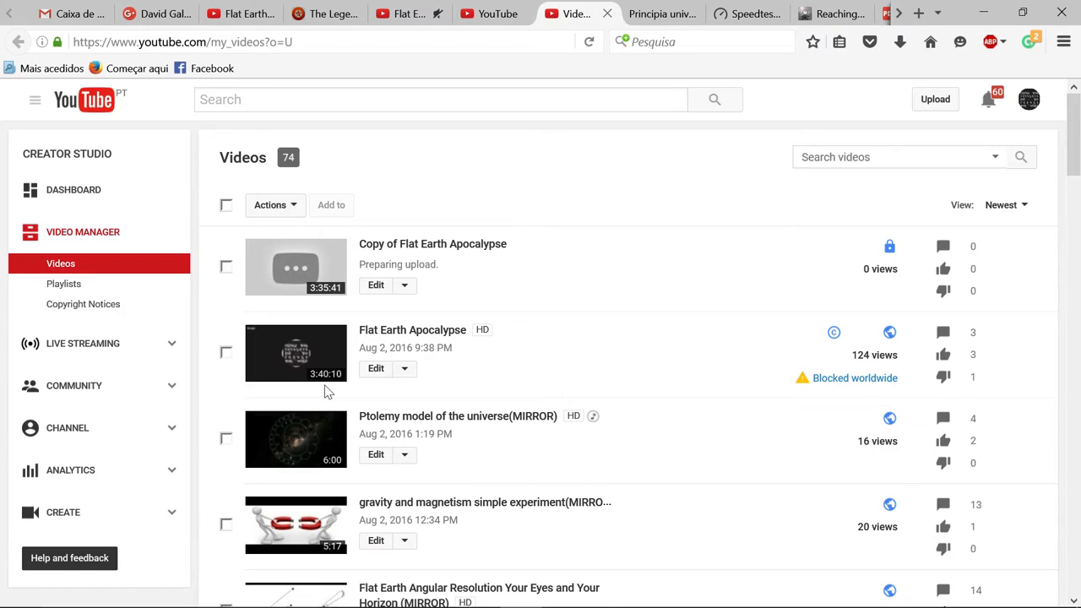
mouse_move(719, 409)
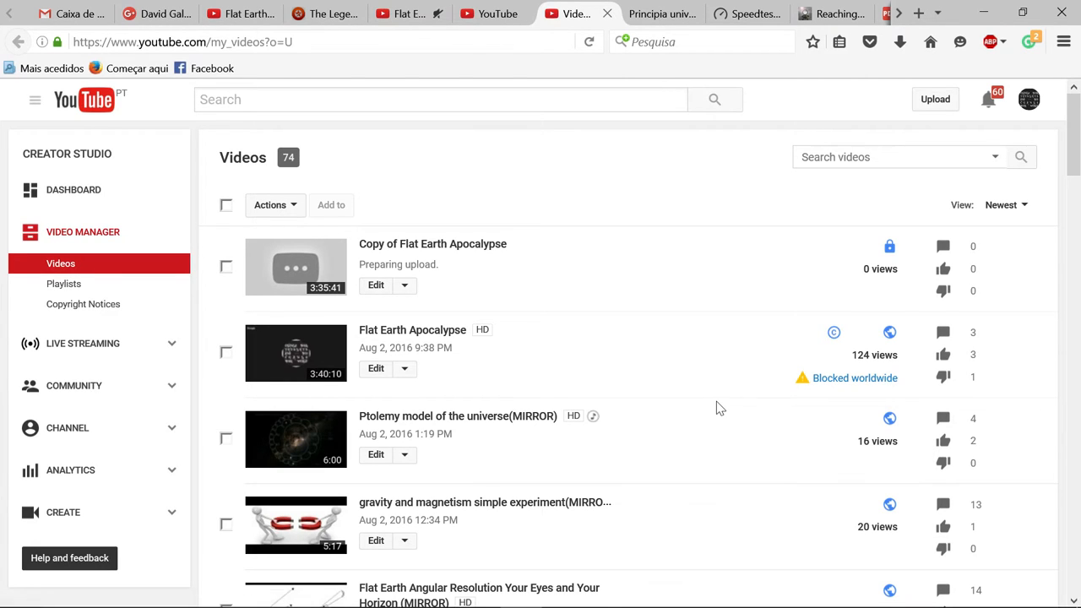
mouse_move(392, 391)
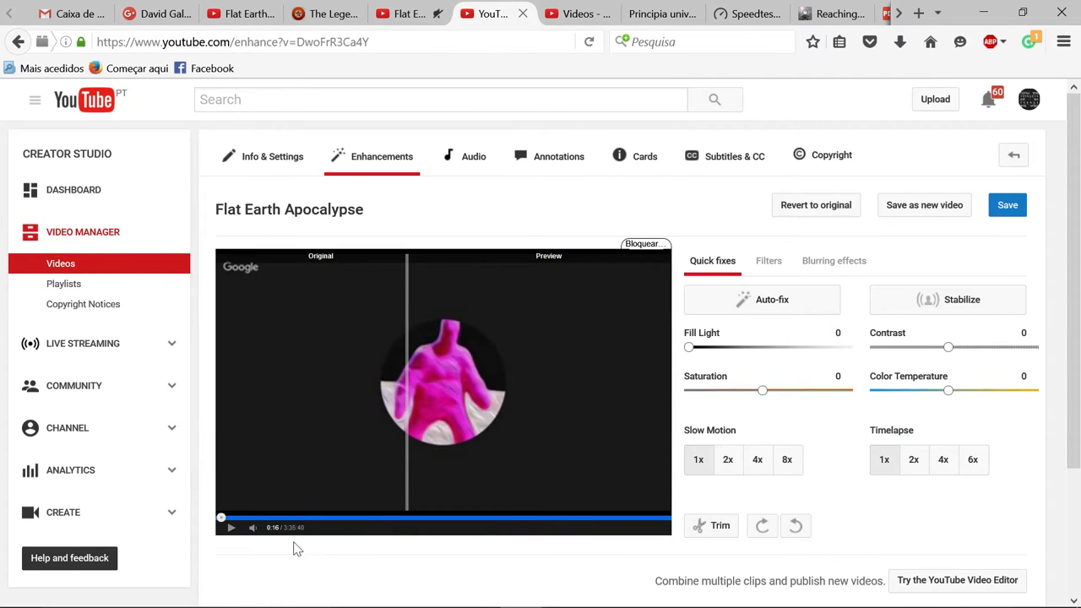
- Scroll the Enhancements editor down and back up, leaving all adjustments at zero
scroll("down", 3)
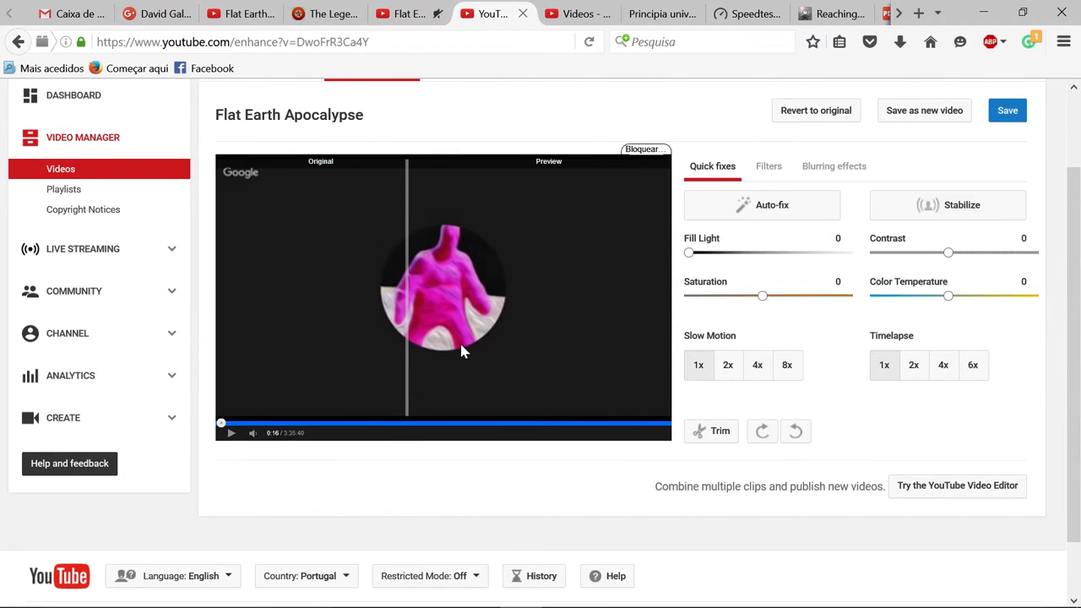
mouse_move(294, 441)
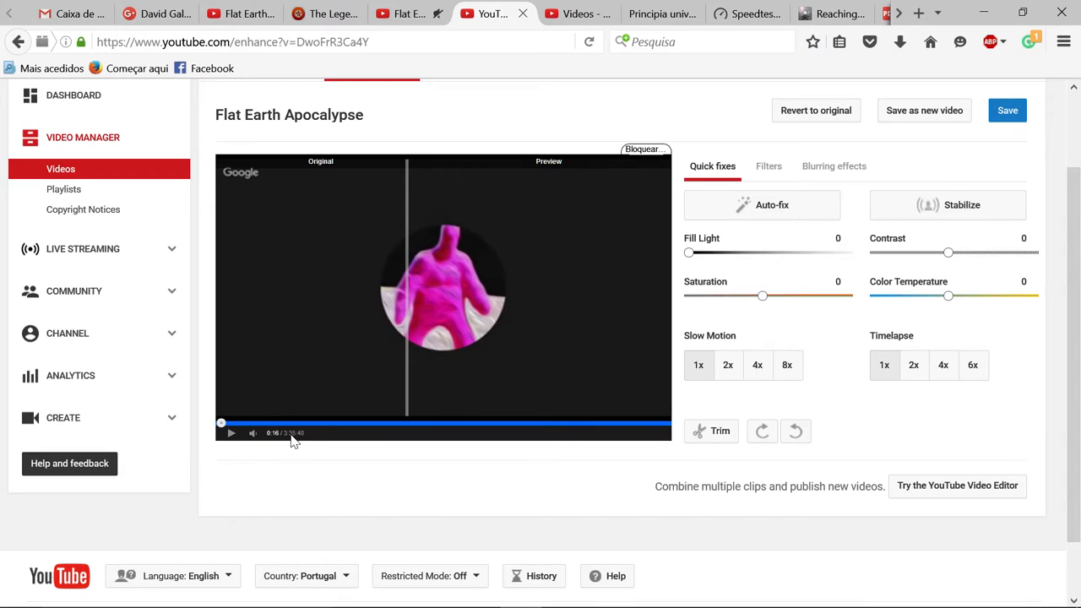
mouse_move(307, 442)
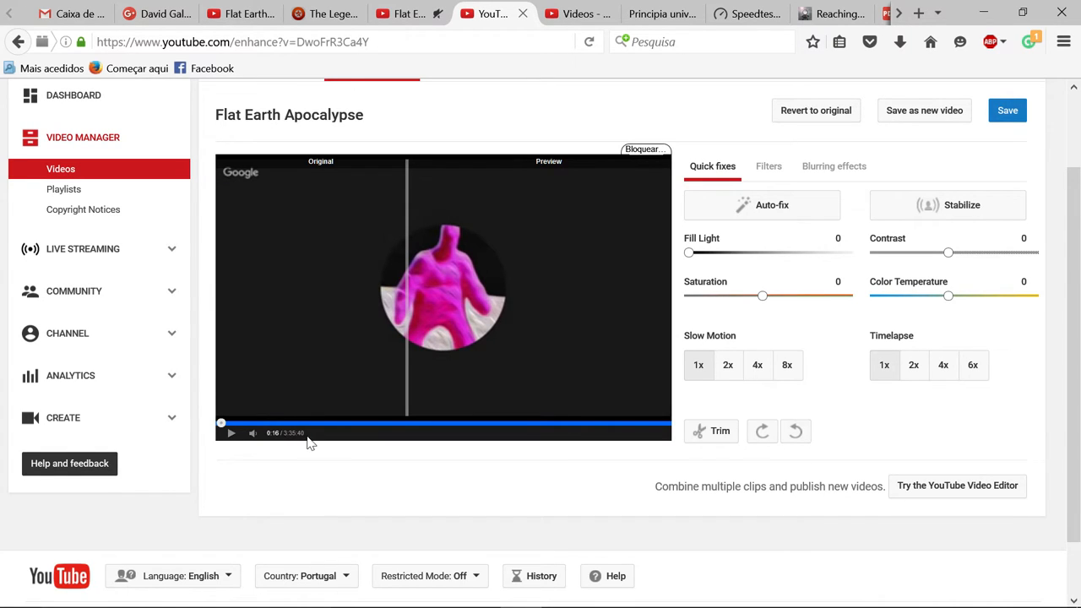
mouse_move(408, 286)
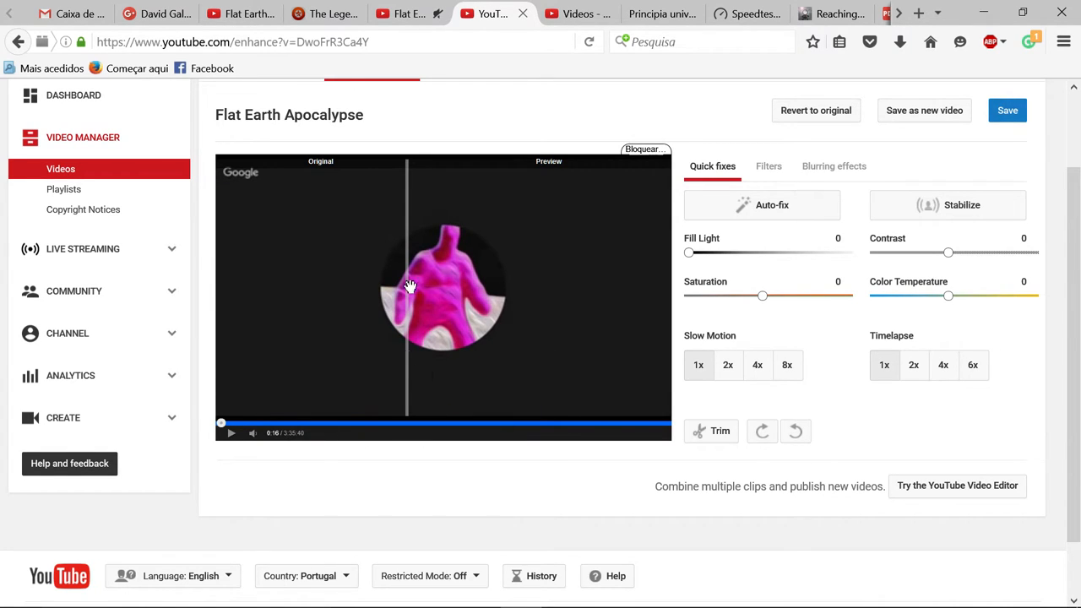
scroll("up", 3)
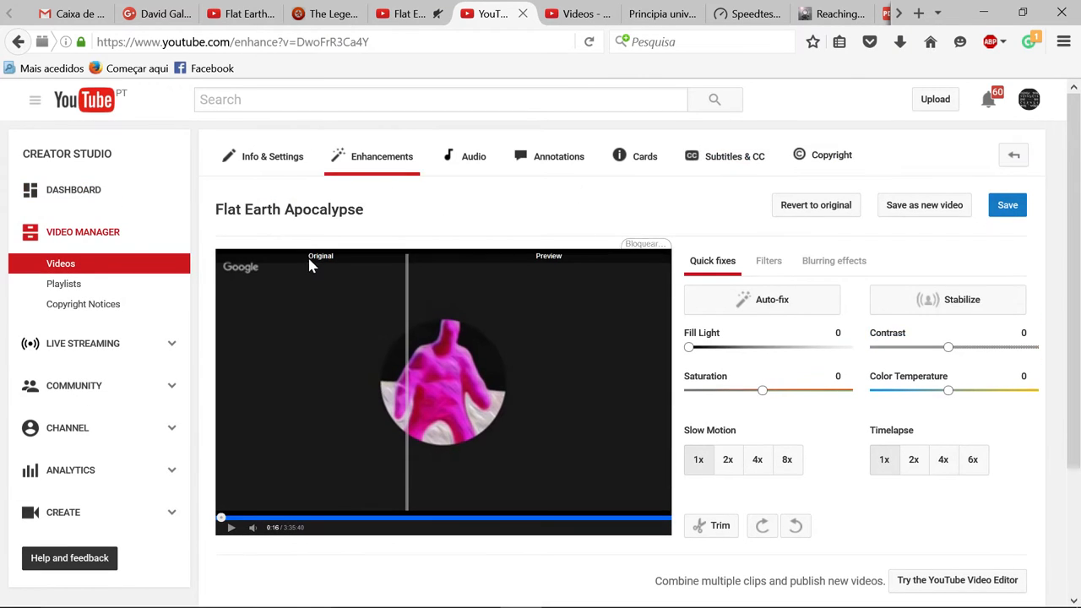
mouse_move(347, 539)
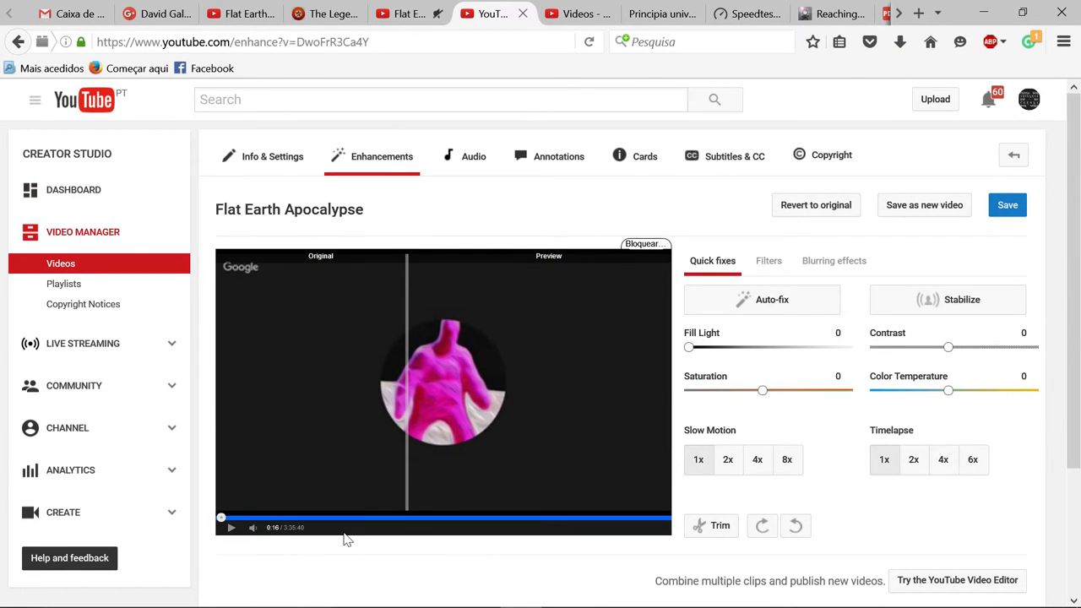
mouse_move(296, 209)
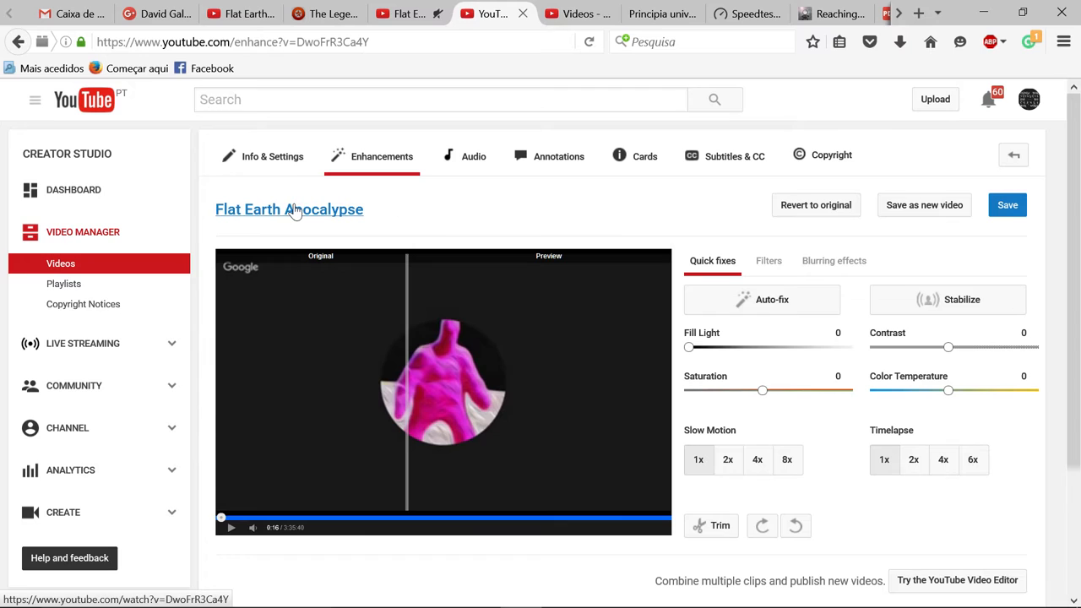
- Open the Flat Earth Apocalypse watch page showing its copyright block from periodicvideos
left_click(289, 209)
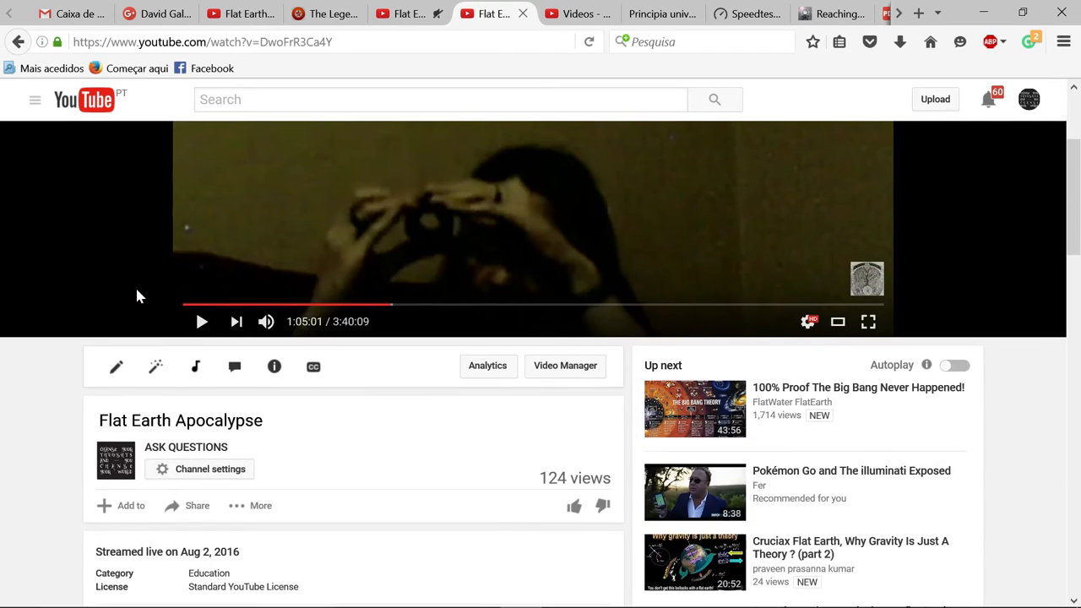
scroll("down", 3)
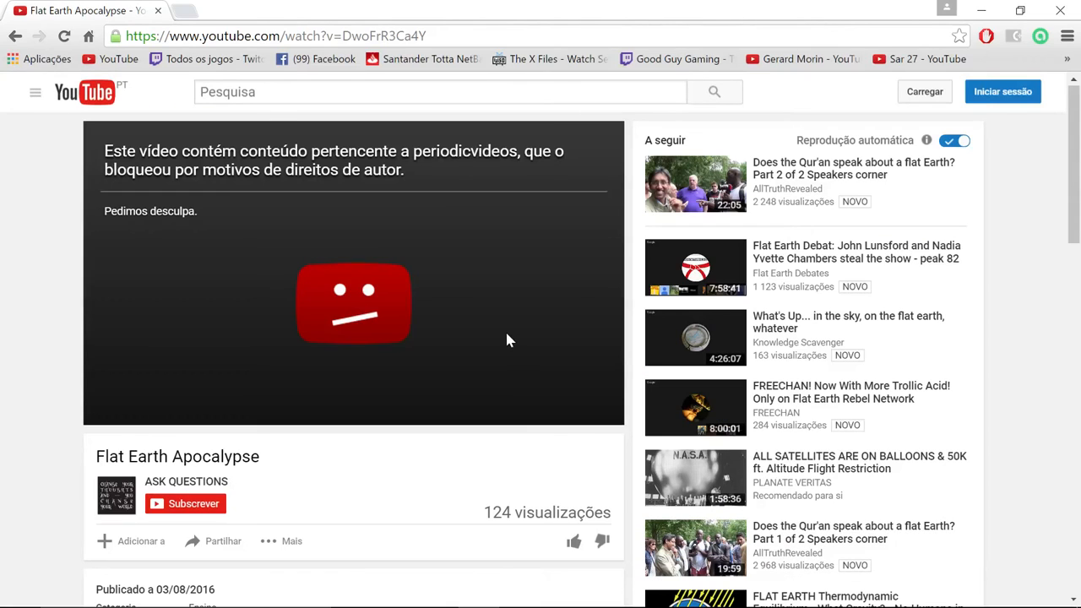
mouse_move(351, 361)
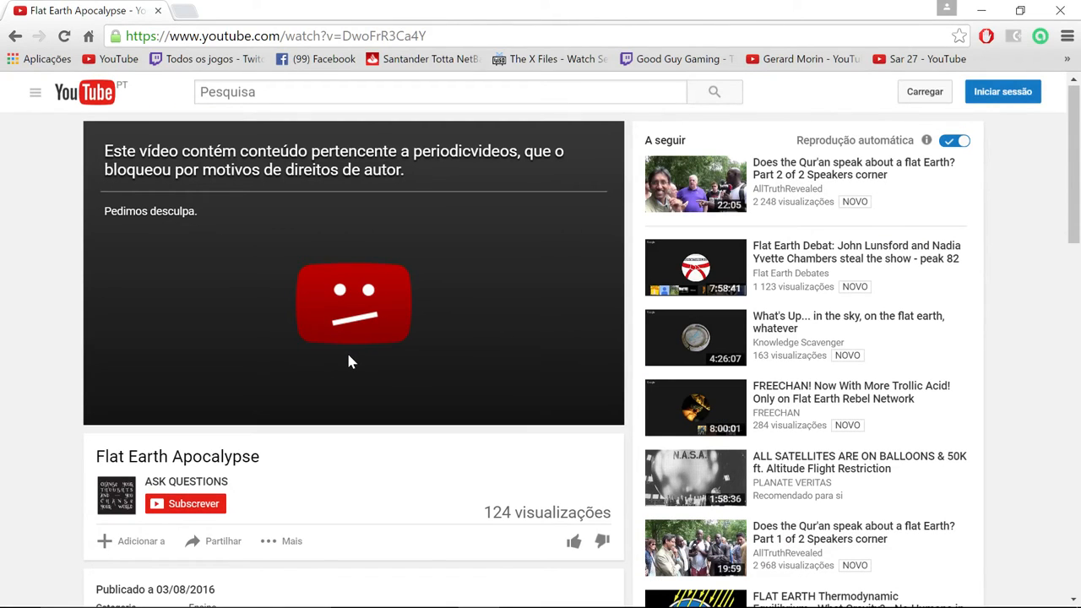
mouse_move(456, 307)
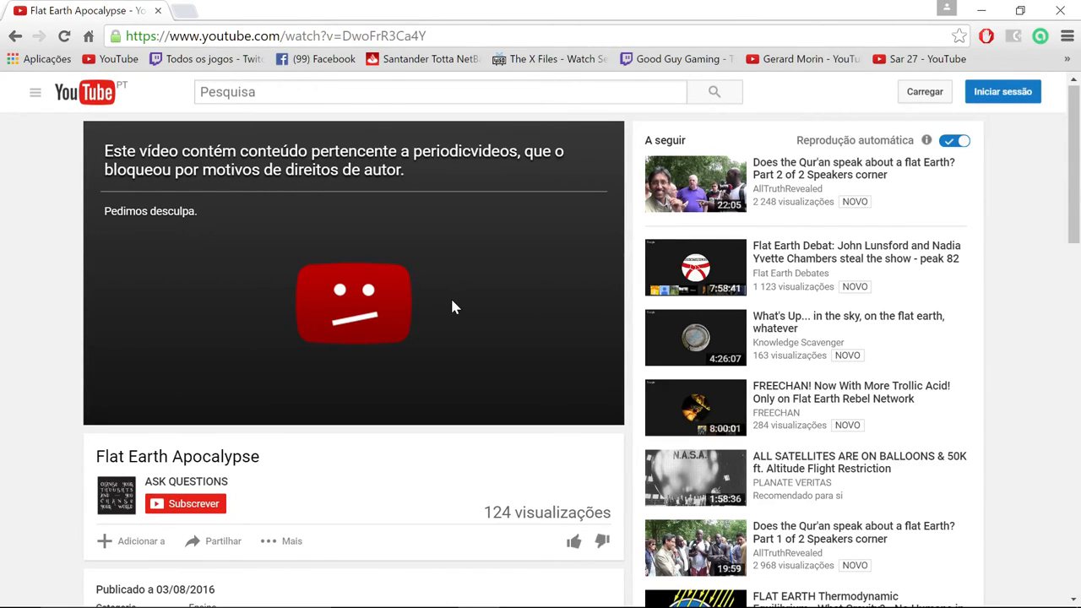
mouse_move(437, 336)
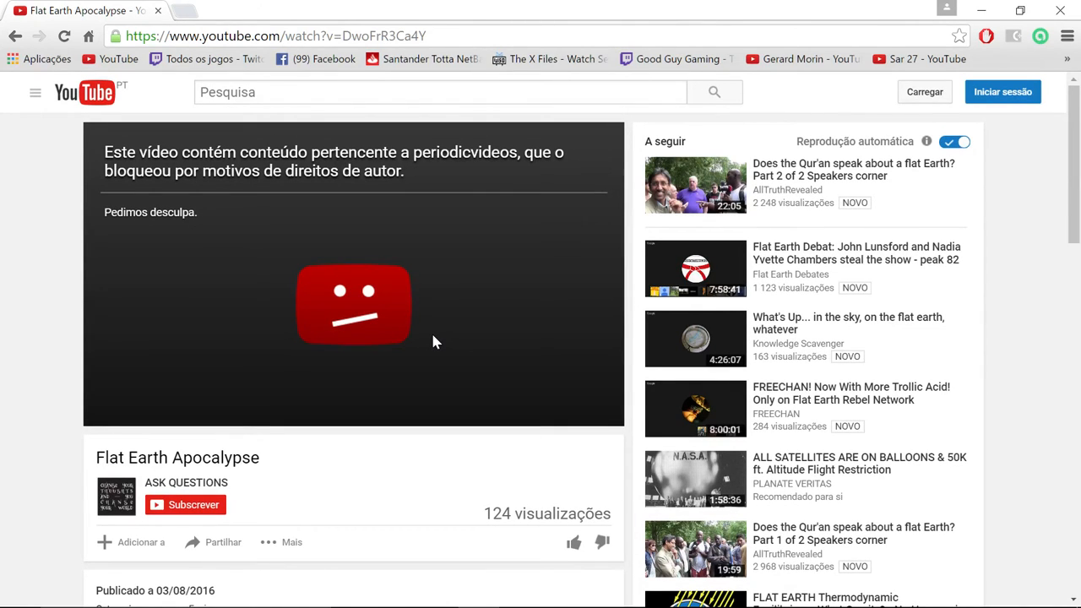
mouse_move(382, 361)
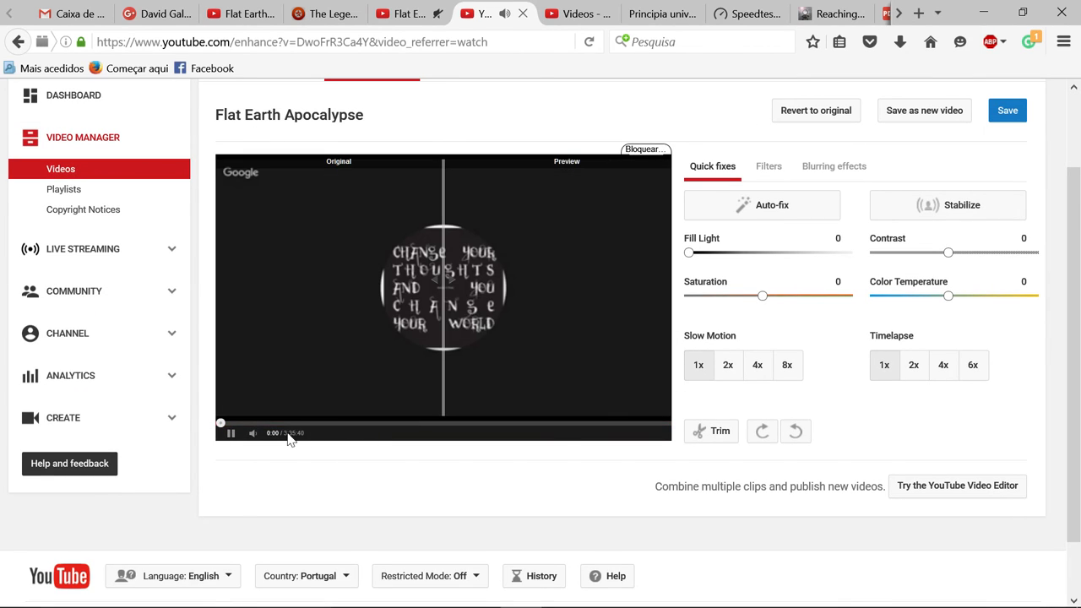
- Play the Flat Earth Apocalypse preview briefly and pause it on the pink figure frame
left_click(229, 432)
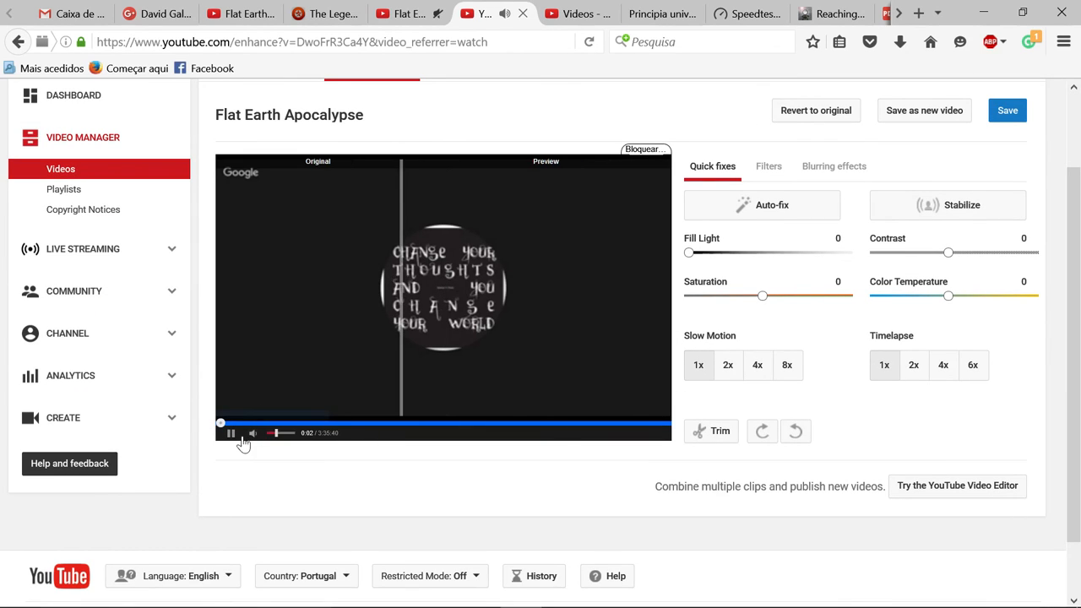
left_click(230, 432)
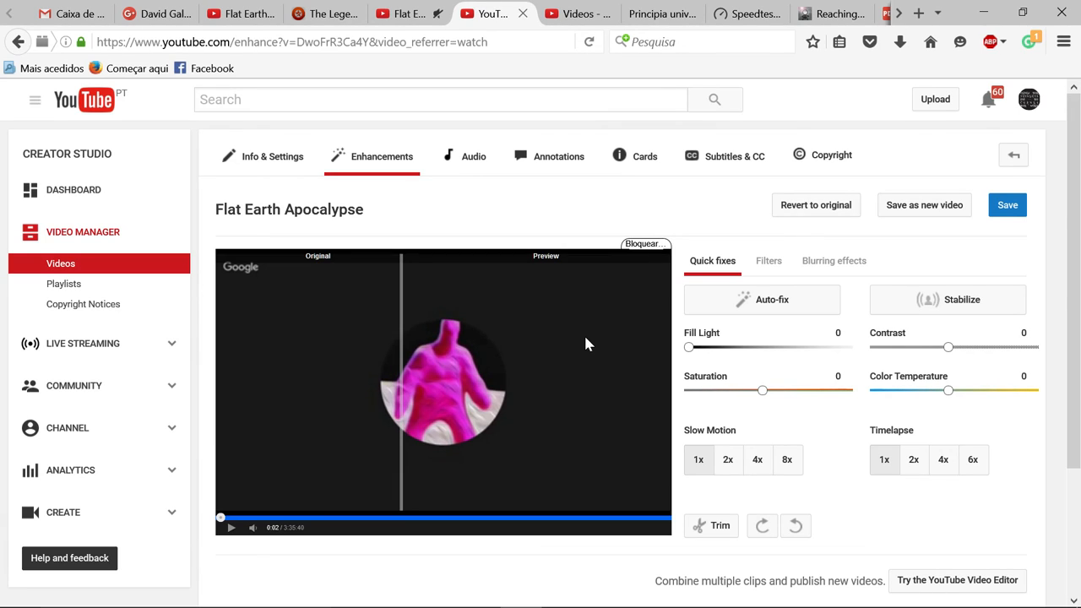
mouse_move(586, 347)
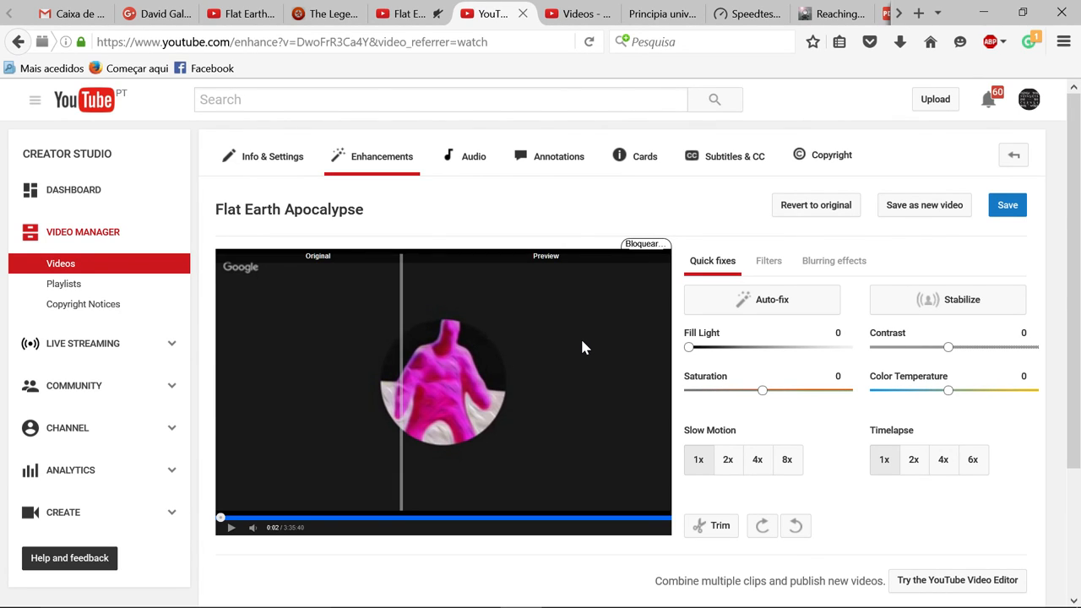
mouse_move(554, 348)
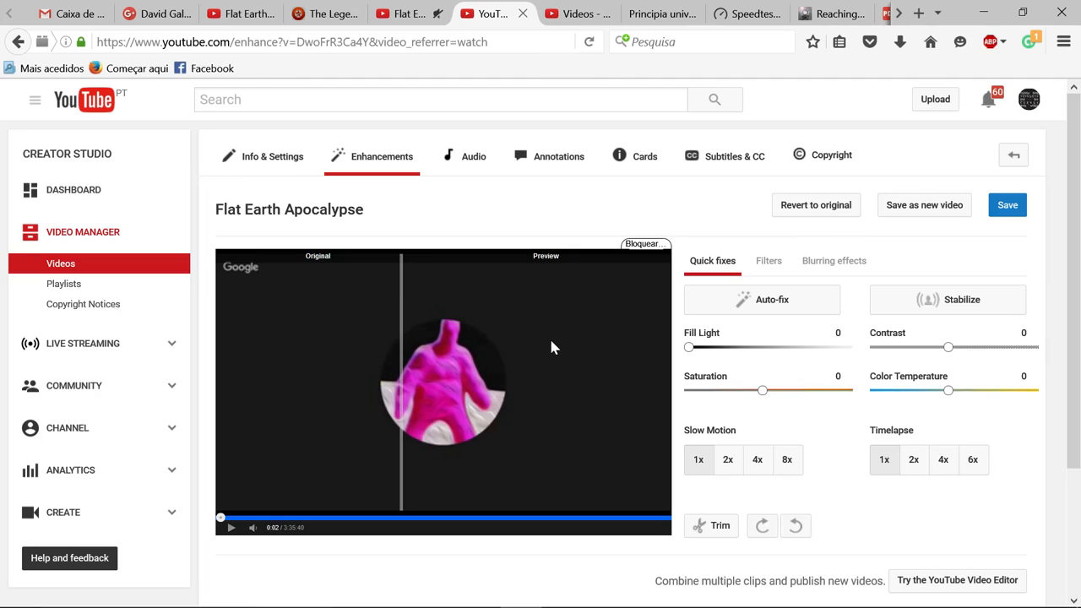
scroll("down", 3)
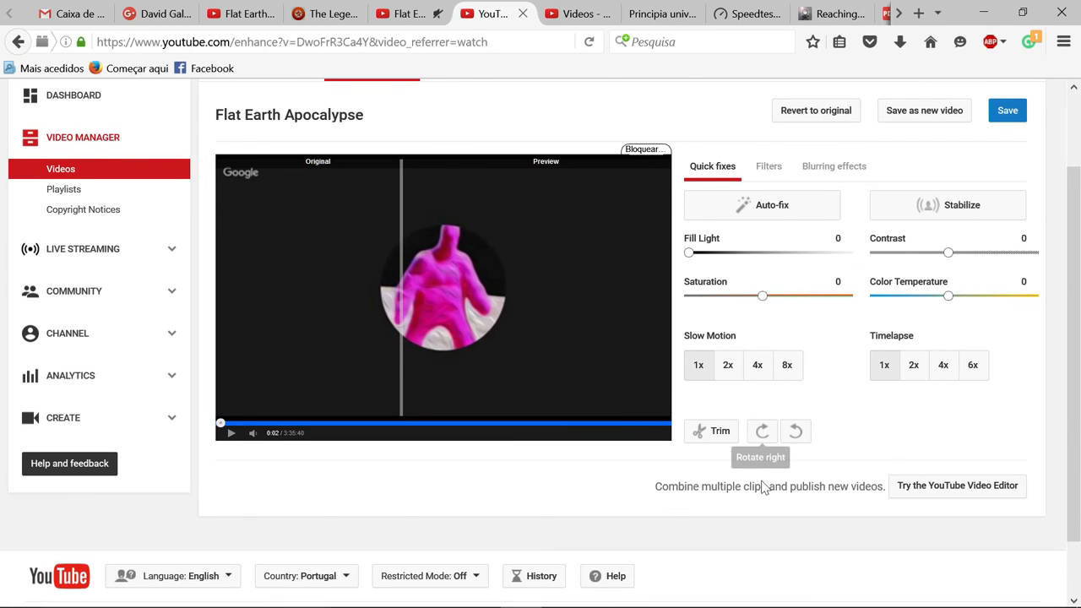
left_click(814, 592)
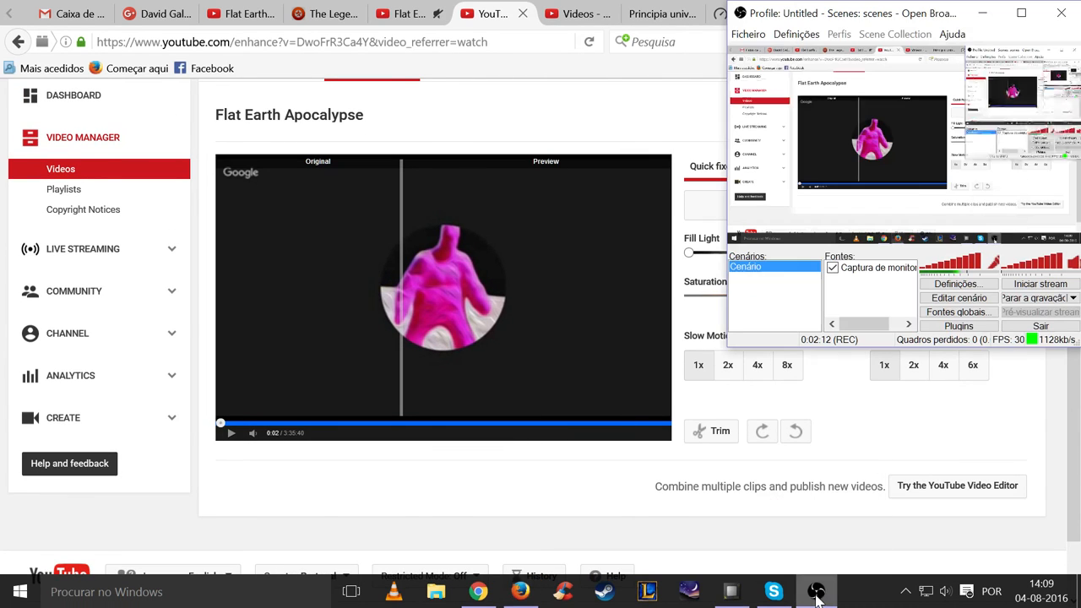